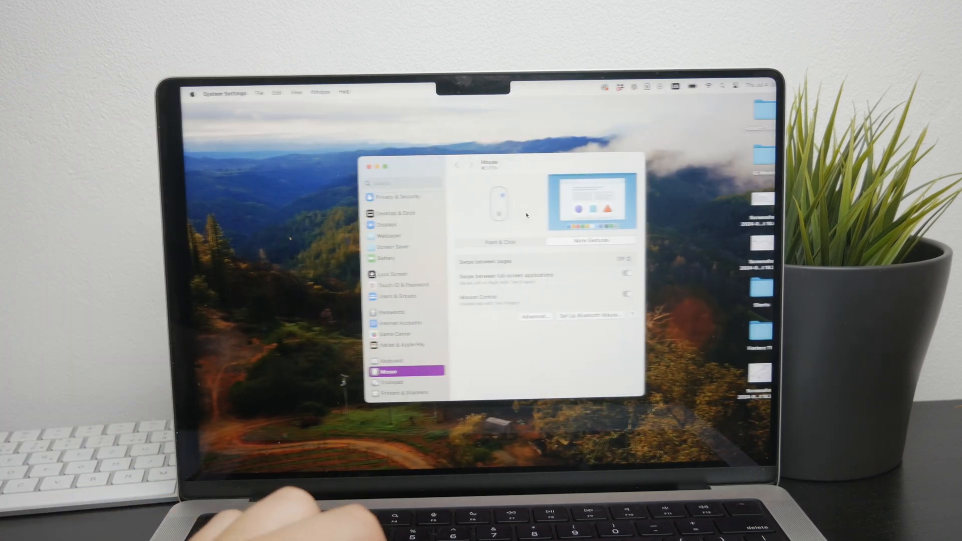
Show the Bluetooth page confirming the Magic Mouse is listed as Connected.
scroll("up", 3)
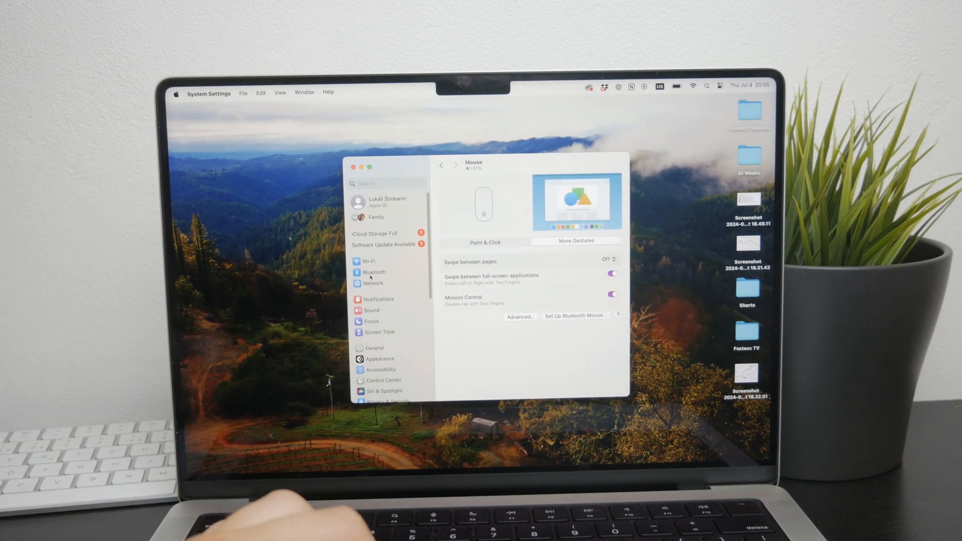
left_click(373, 271)
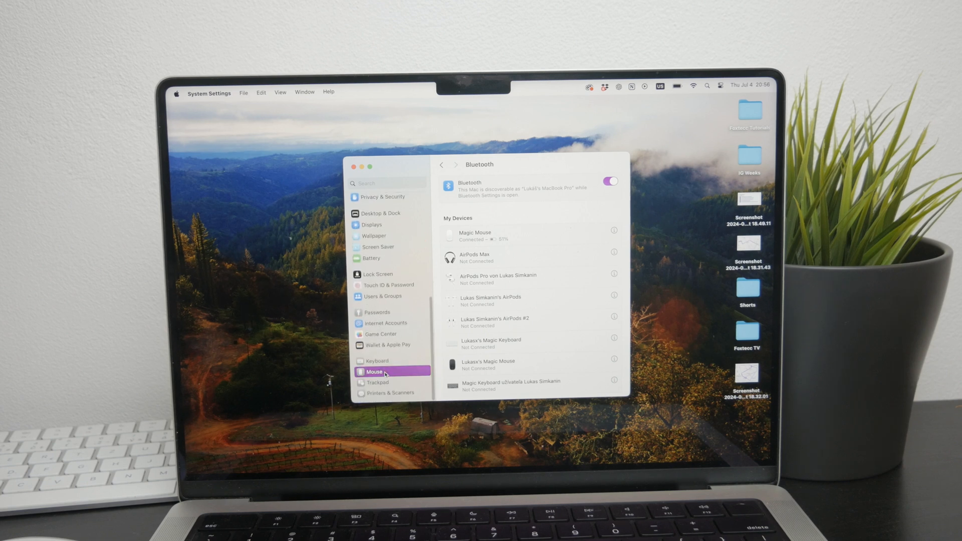
Show the Mouse pane's Point & Click settings.
left_click(374, 371)
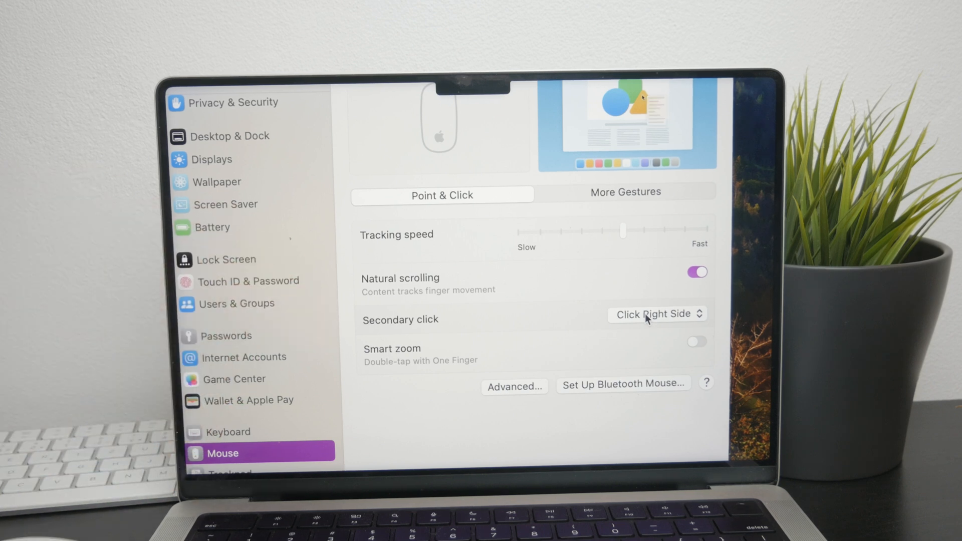
Reveal the Secondary click choices: Off, Click Right Side, Click Left Side.
left_click(656, 313)
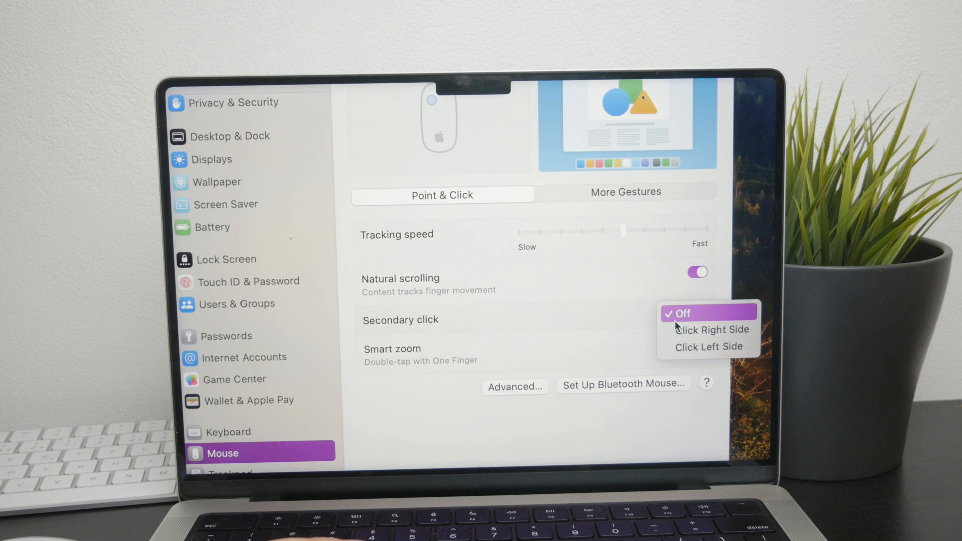
mouse_move(707, 347)
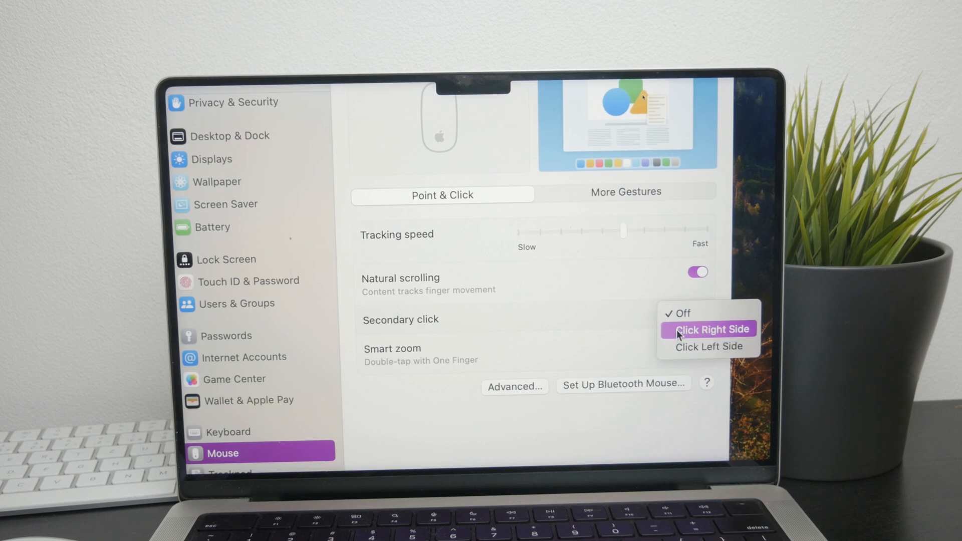
Set Secondary click to Click Right Side and quit System Settings.
left_click(706, 330)
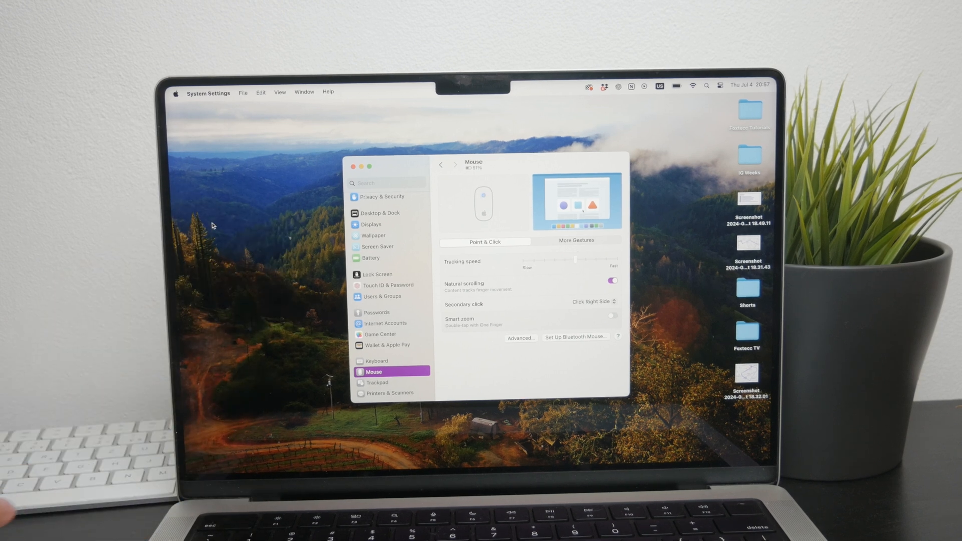
left_click(354, 166)
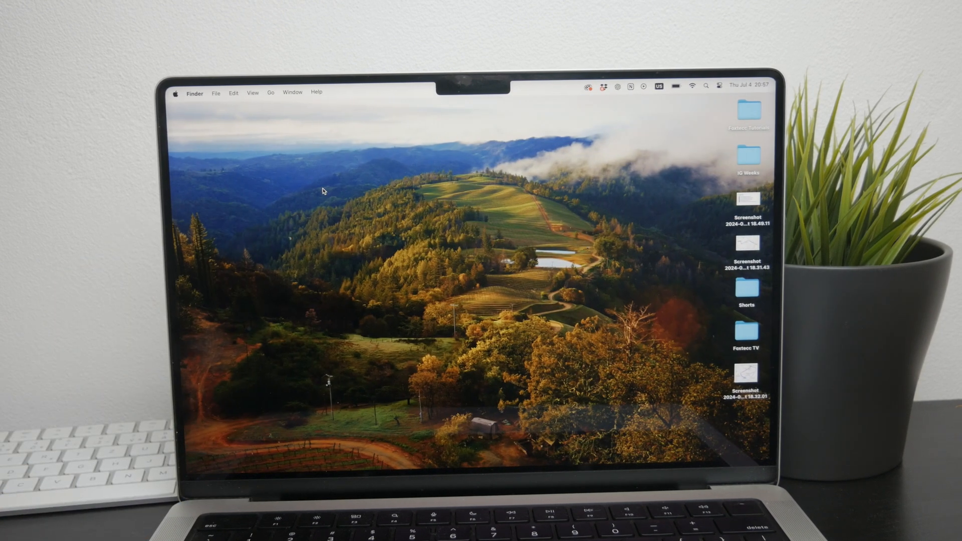